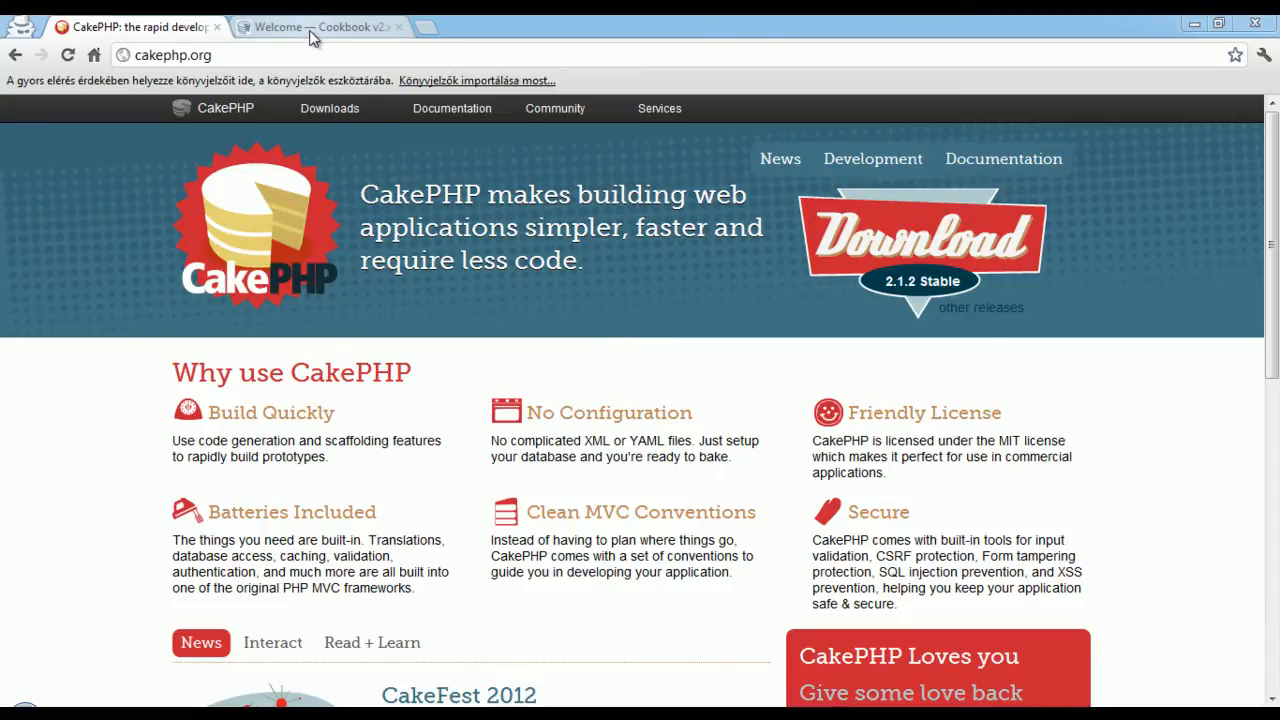
- Go to the CakePHP Cookbook 2.x tab and select 'Tutorials & Examples' from the sidebar
{"action": "left_click", "coordinate": [320, 27]}
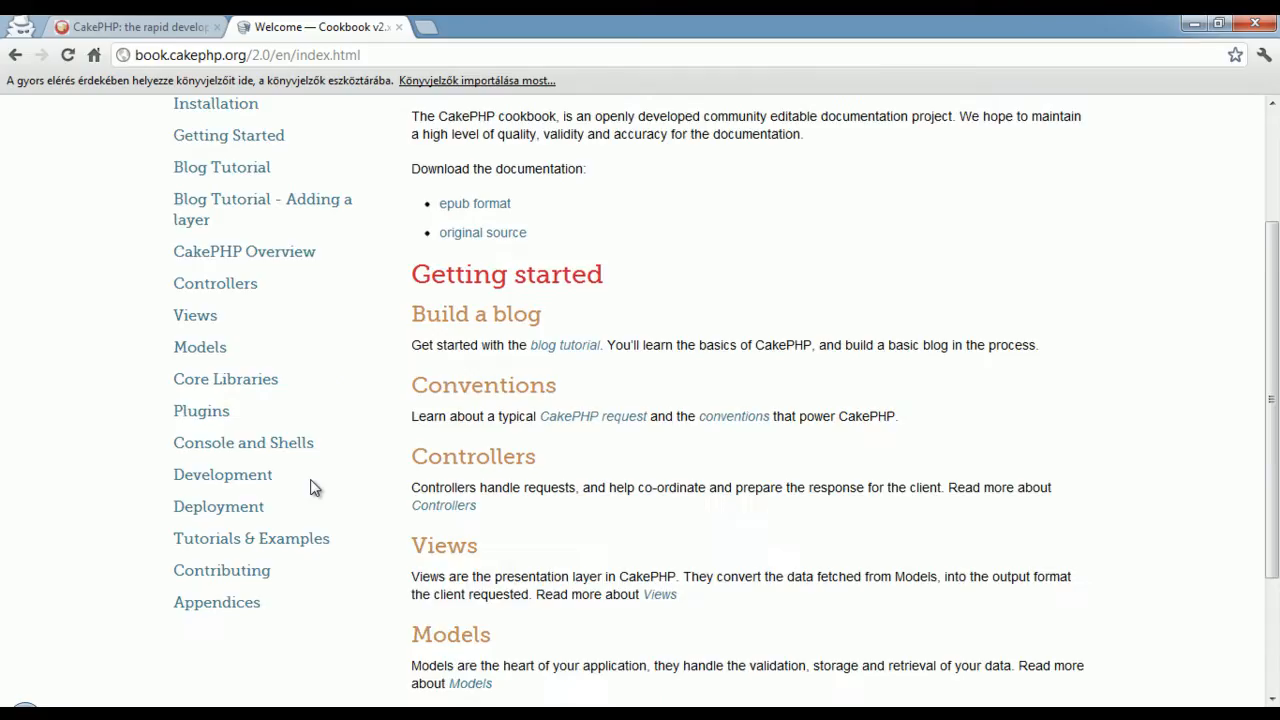
{"action": "scroll", "scroll_direction": "down", "scroll_amount": 3}
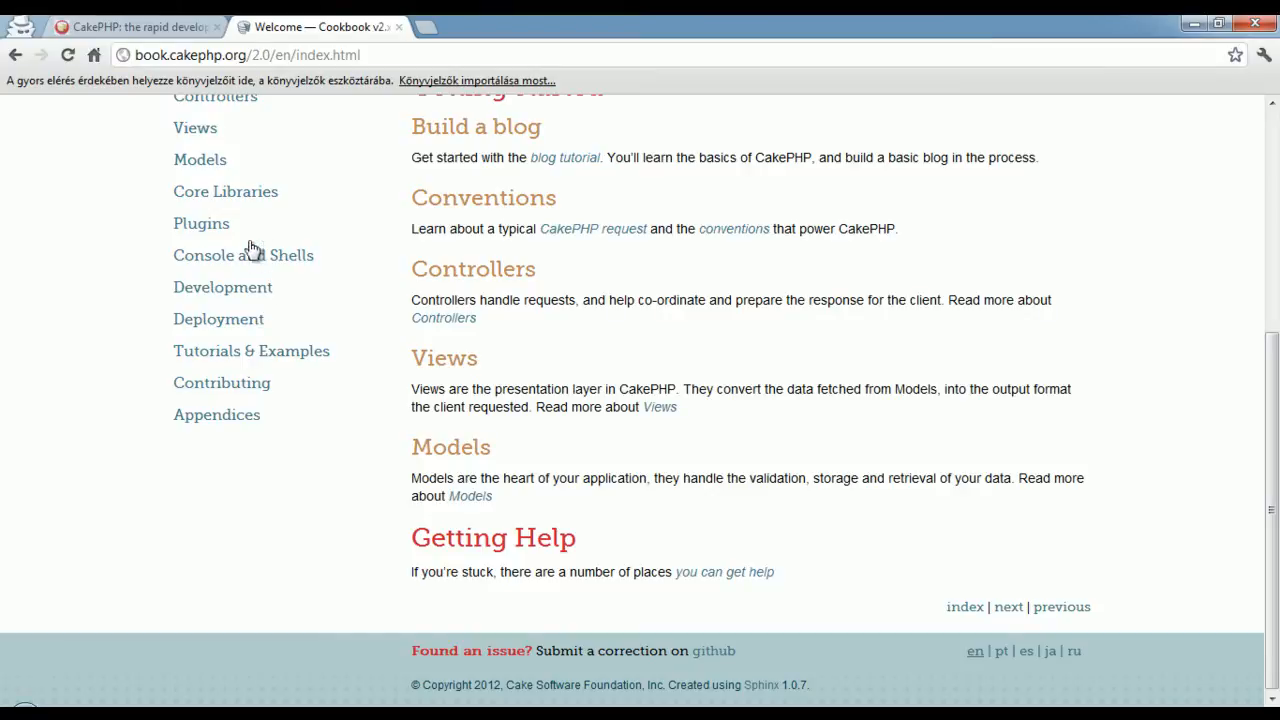
{"action": "left_click", "coordinate": [251, 350]}
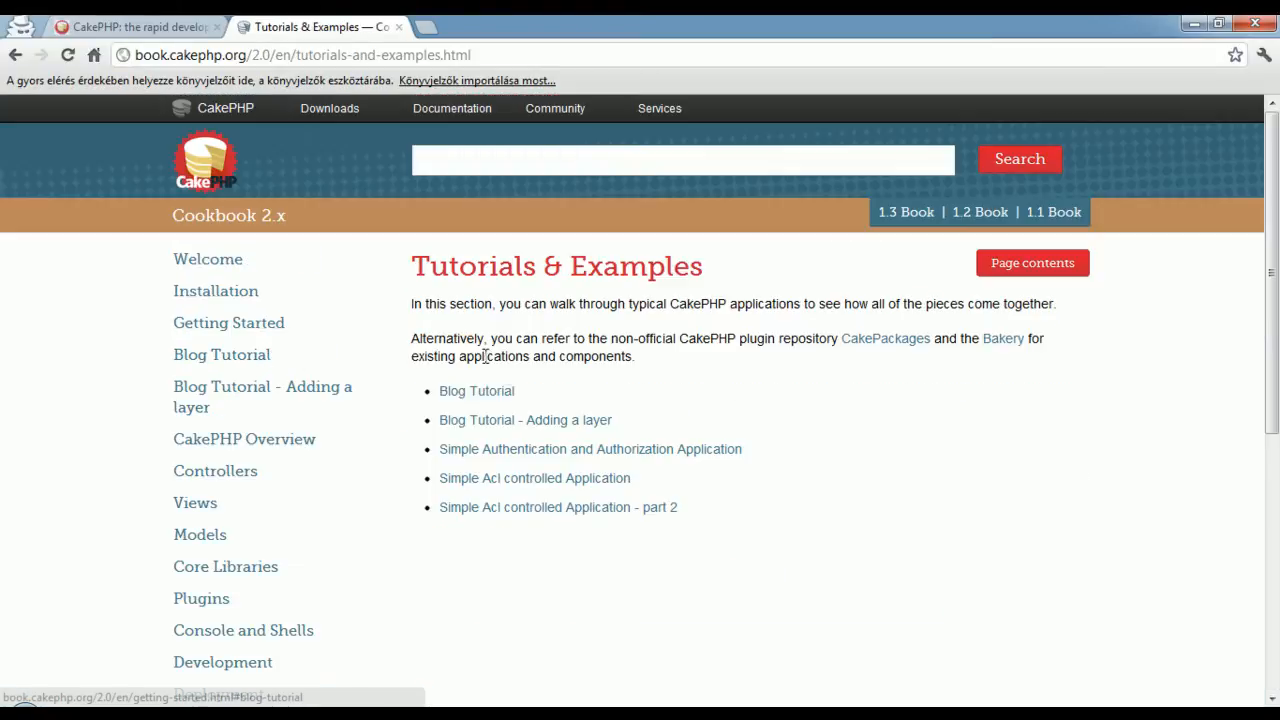